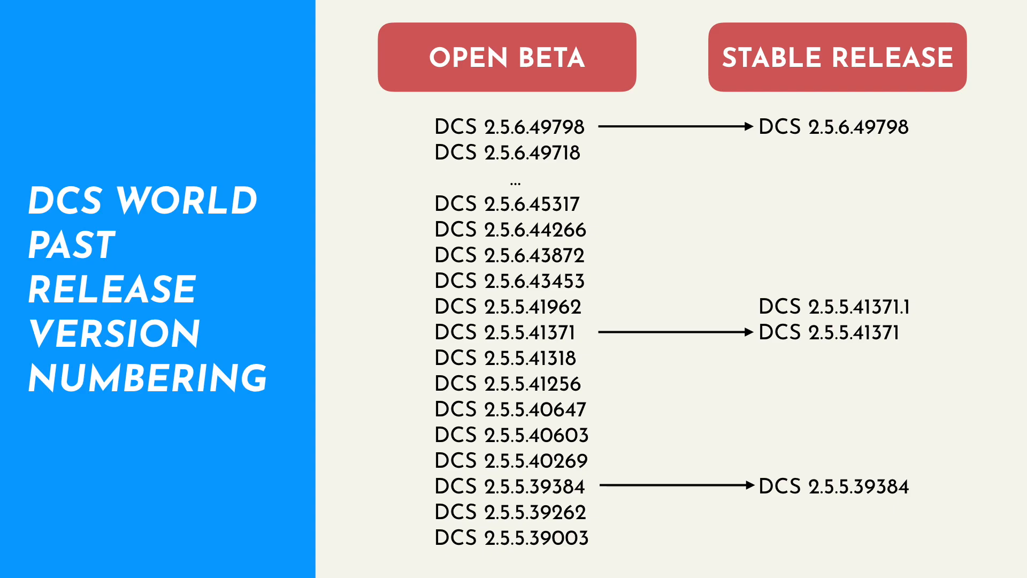
# Advance to the slide titled THE PROBLEMS, listing Versioning and Module Integration.
pyautogui.press('Right')
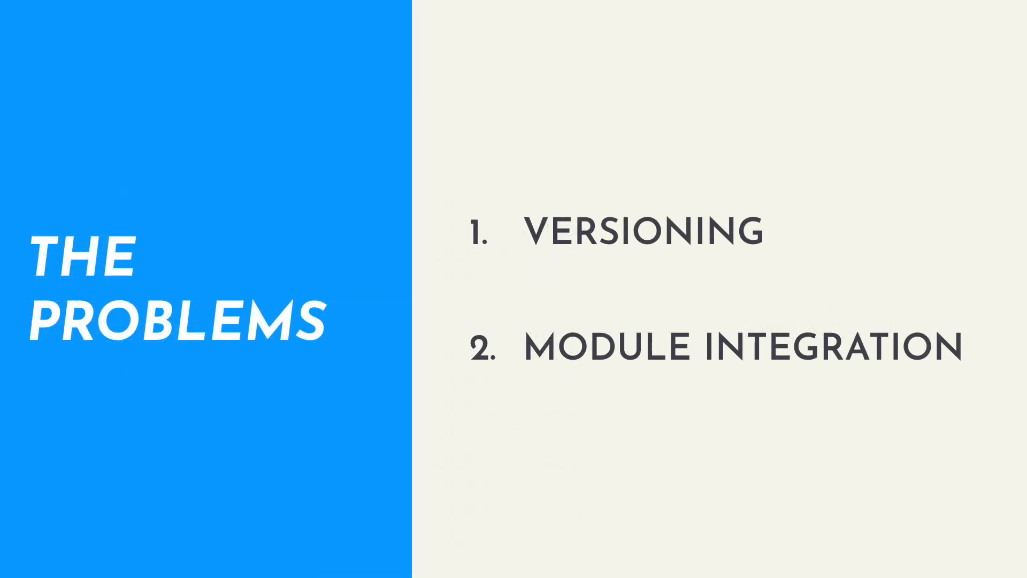